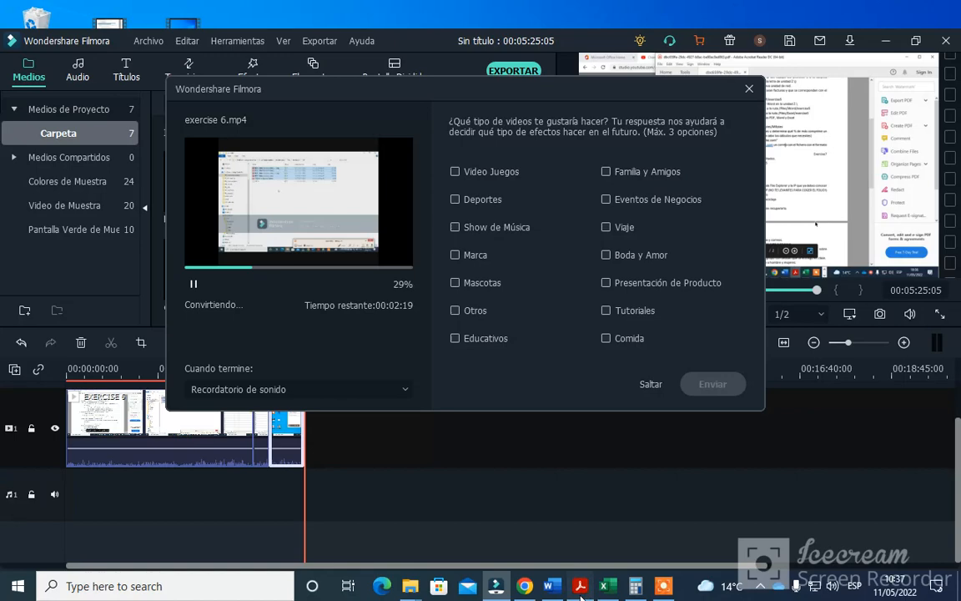
Bring the exercise instructions PDF forward and copy the recipient address from item 7a
click(580, 585)
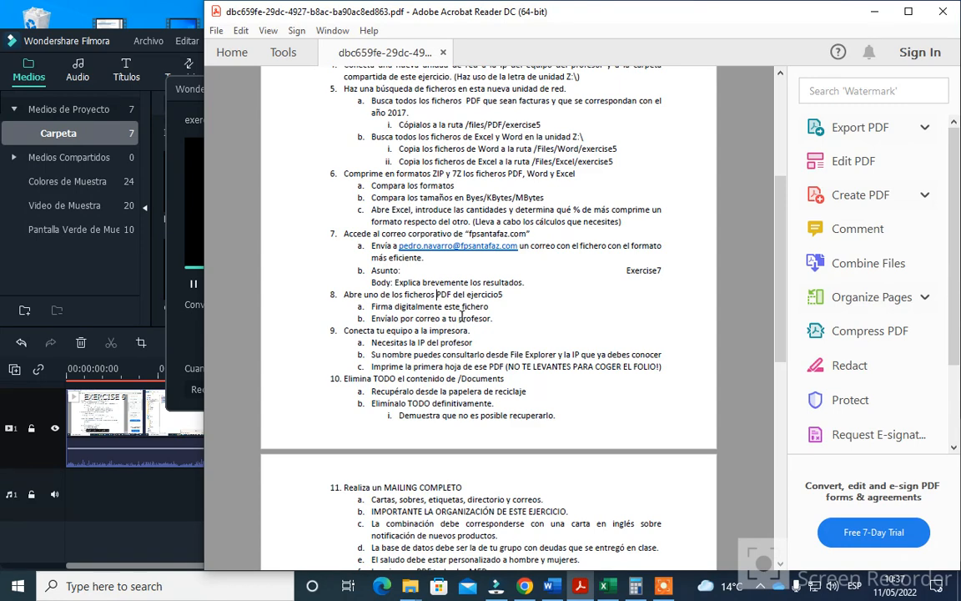
mouse_move(767, 541)
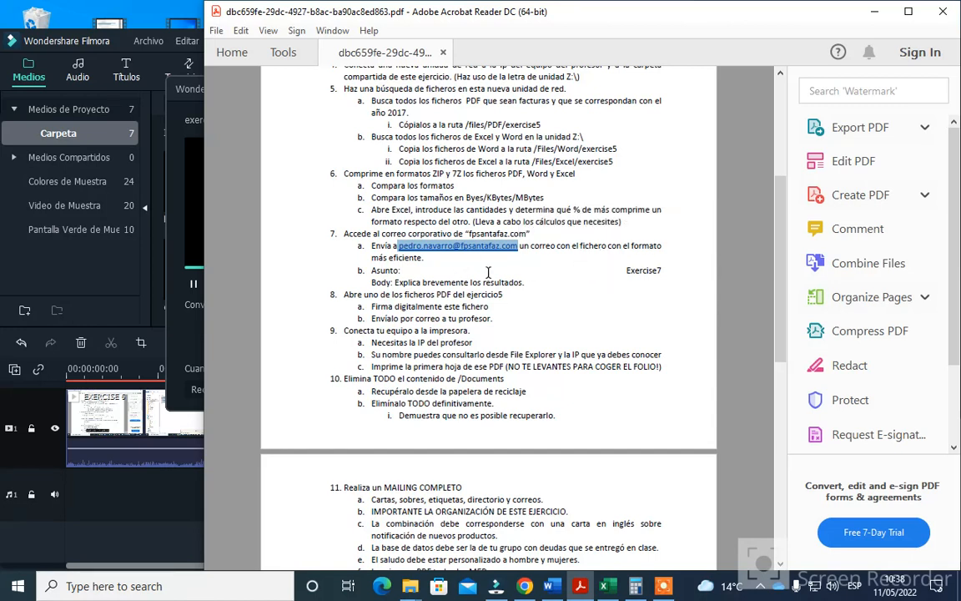
mouse_move(788, 103)
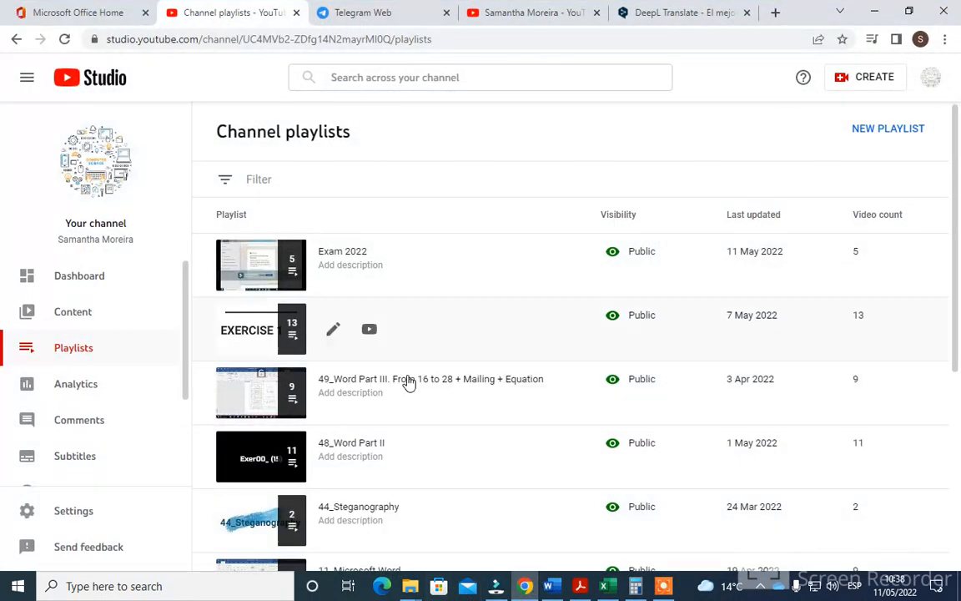
Load gmail.com in the former DeepL translator tab to reach the inbox
click(684, 13)
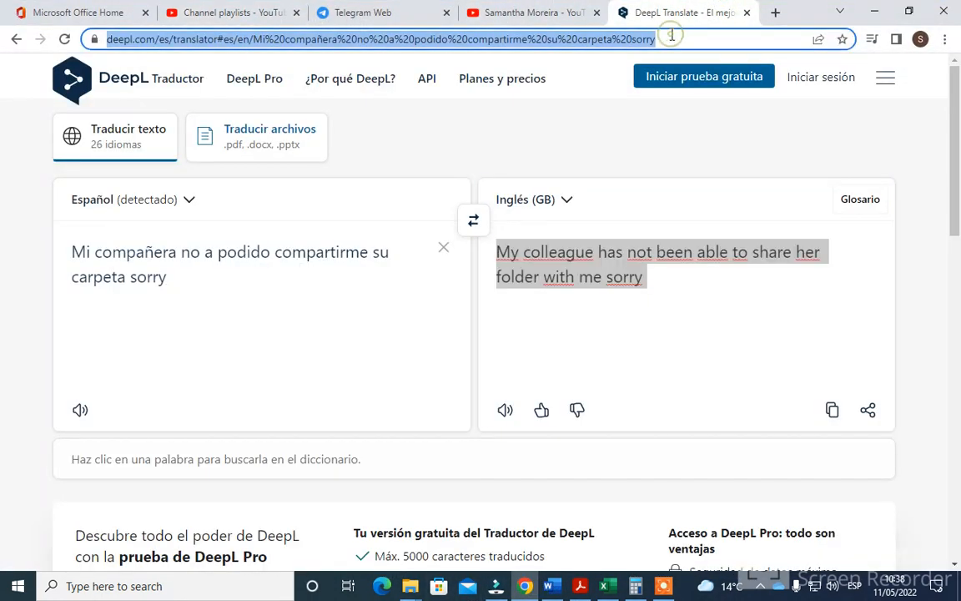
text(google.es)
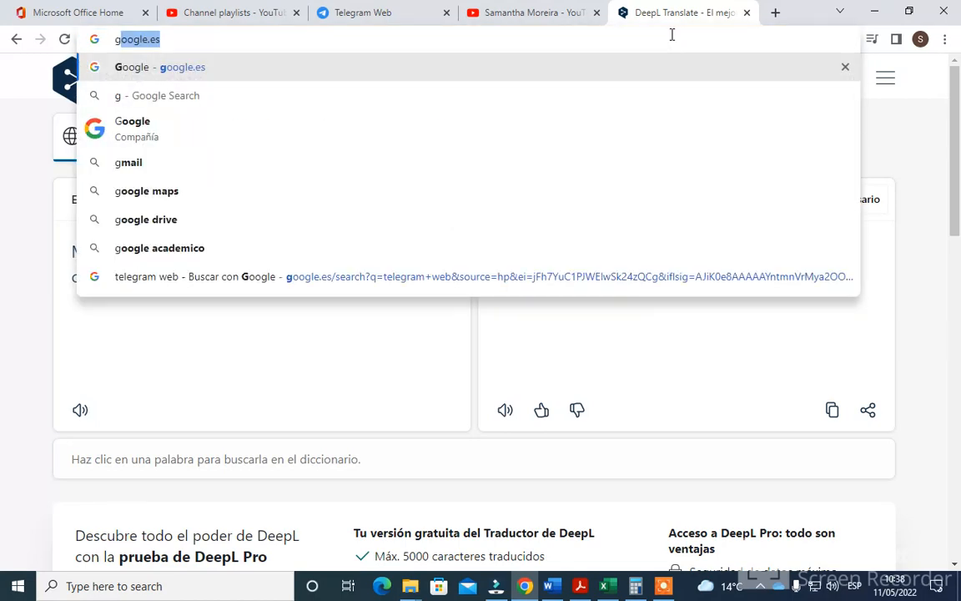
text(gmail.com)
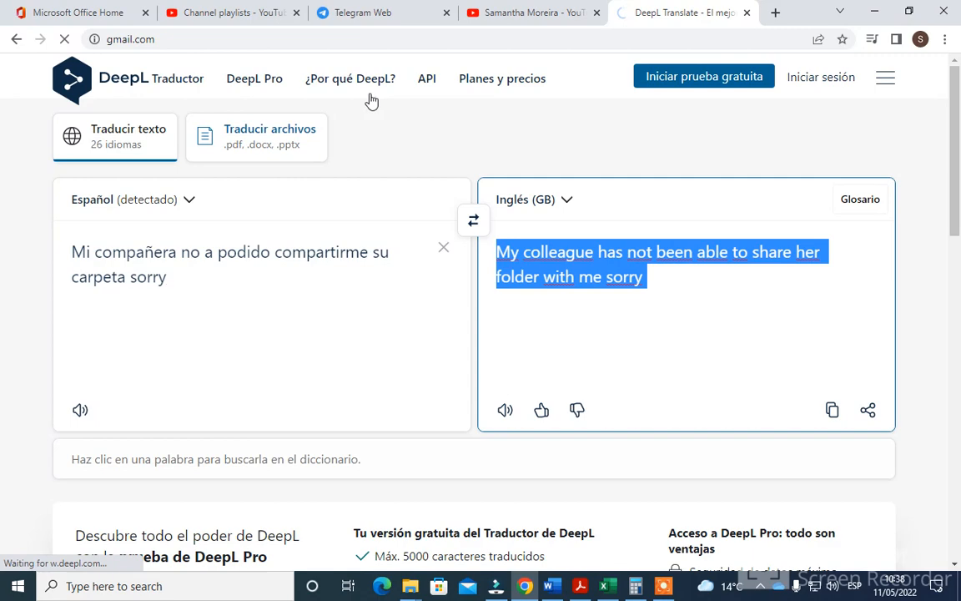
click(682, 13)
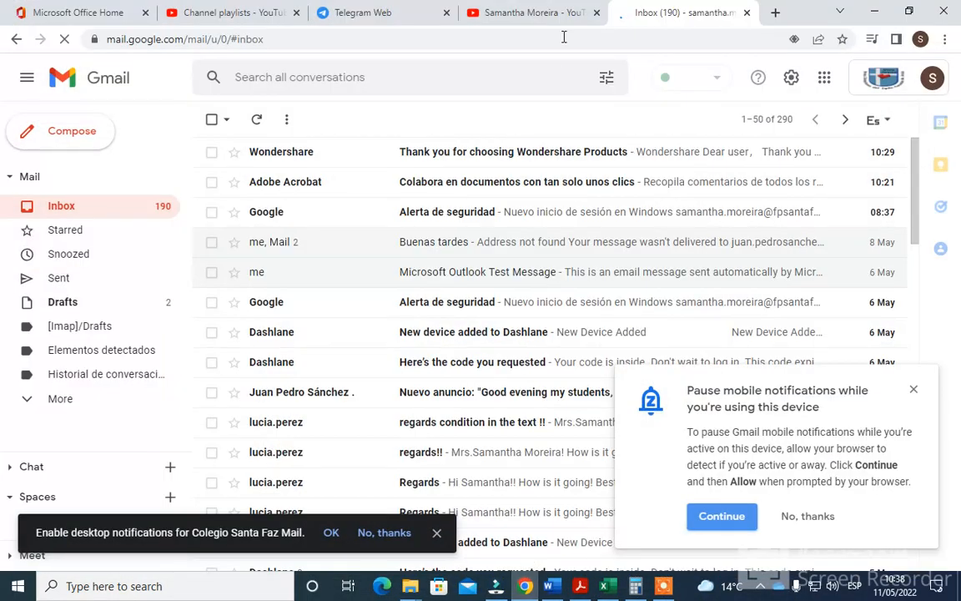
Compose a new email addressed to the copied recipient, then check the instructions PDF again
click(60, 131)
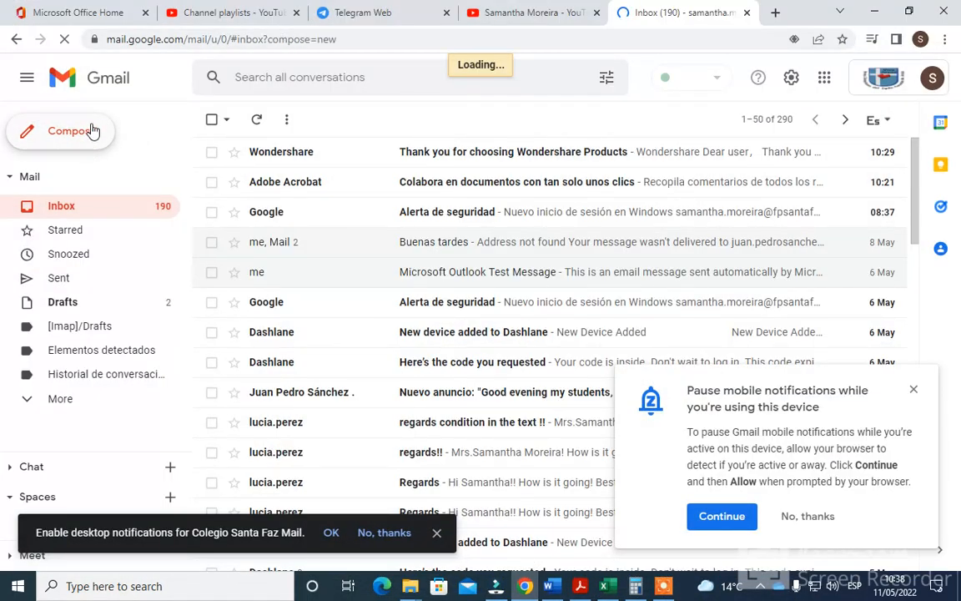
click(60, 131)
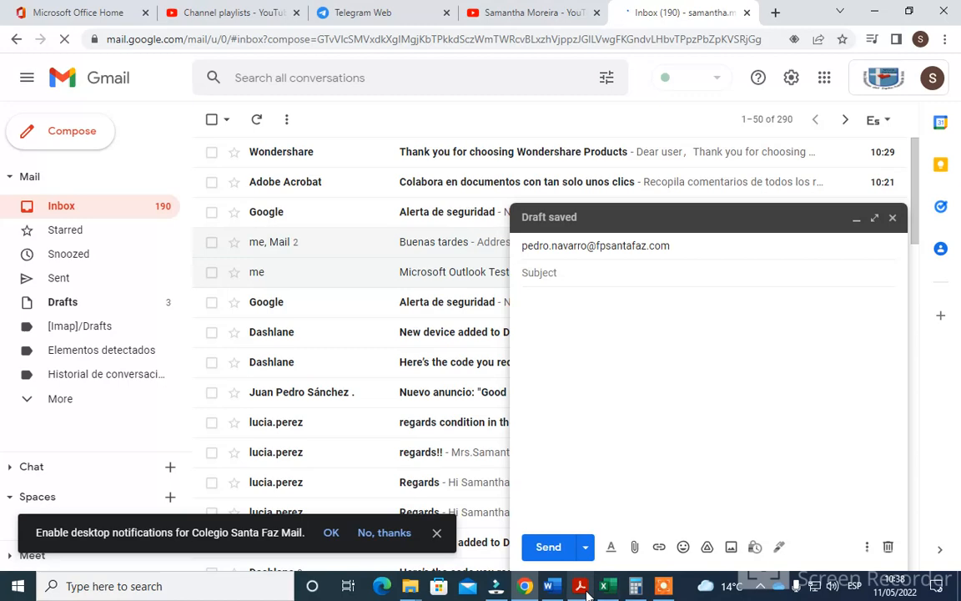
click(580, 585)
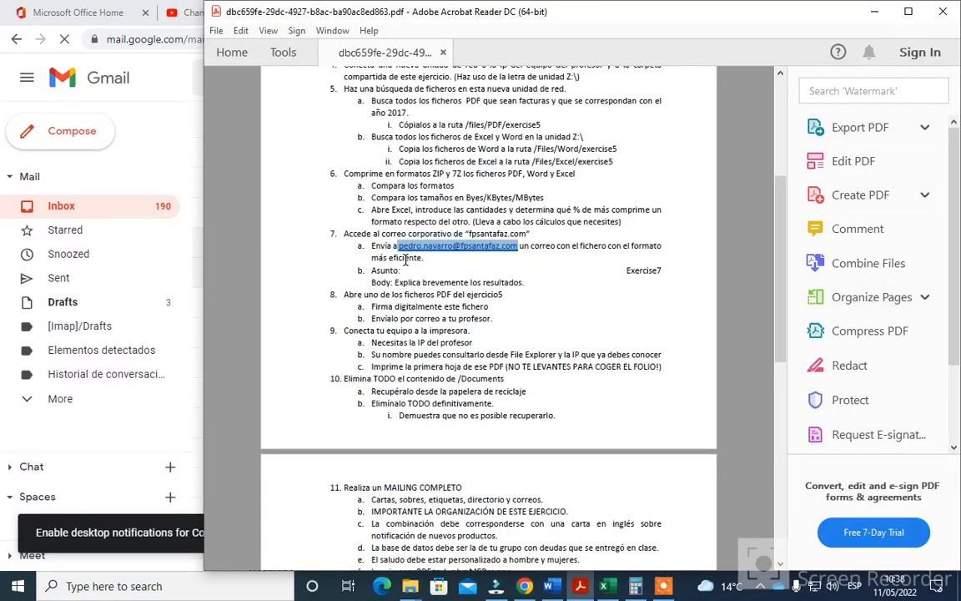
mouse_move(525, 282)
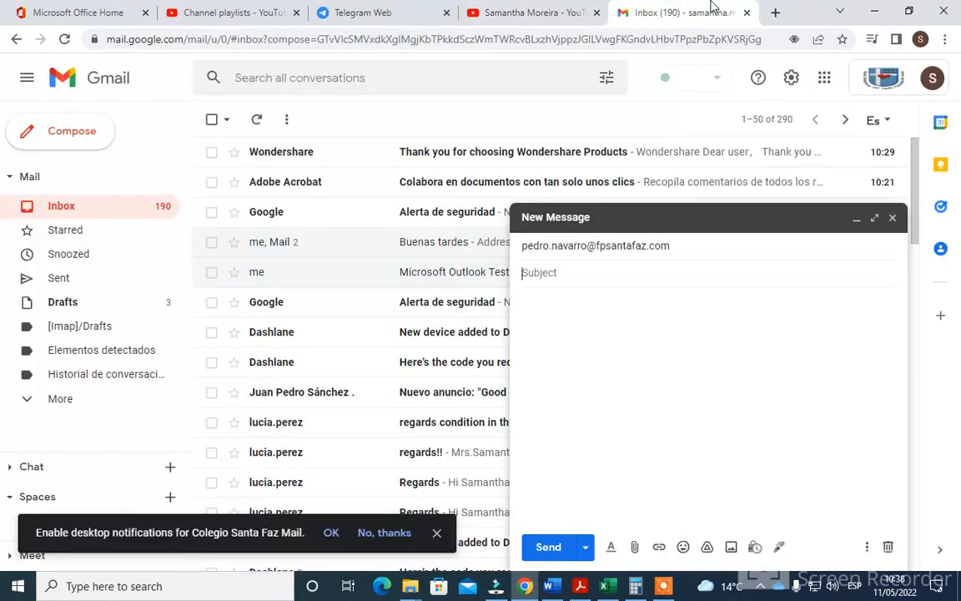
Reopen DeepL in a new tab and give the draft its subject and 7zip-efficiency body
click(775, 12)
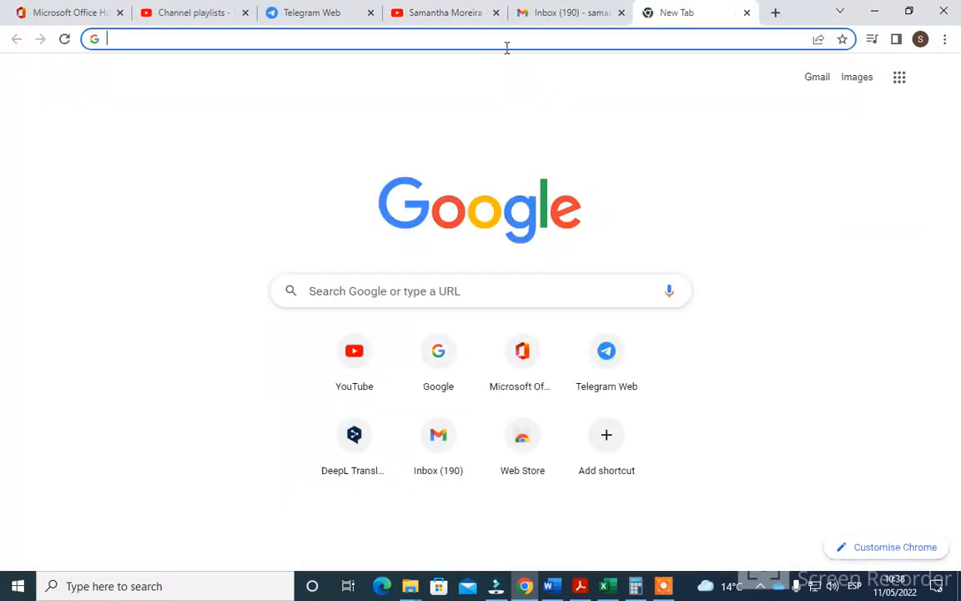
text(deep)
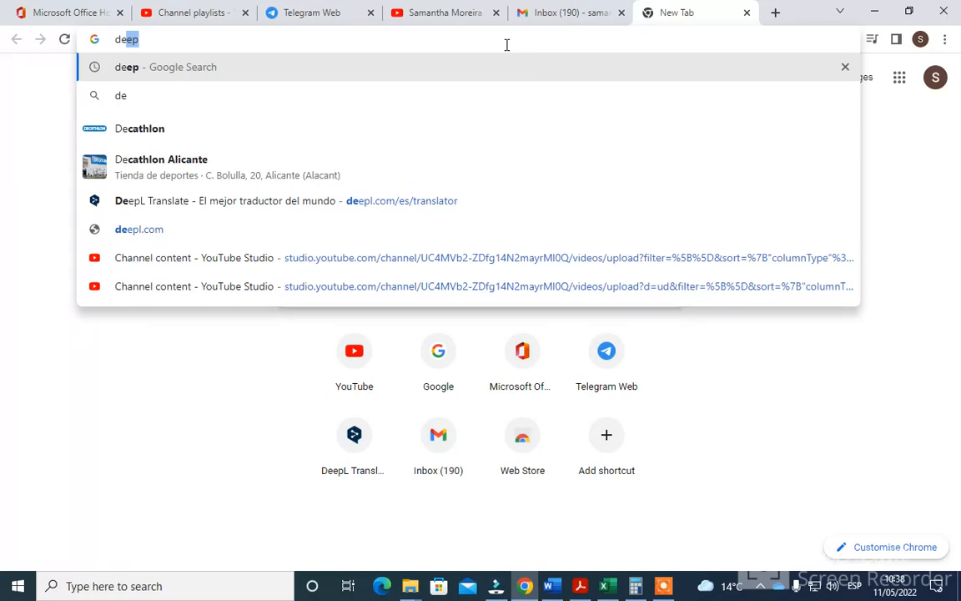
click(286, 201)
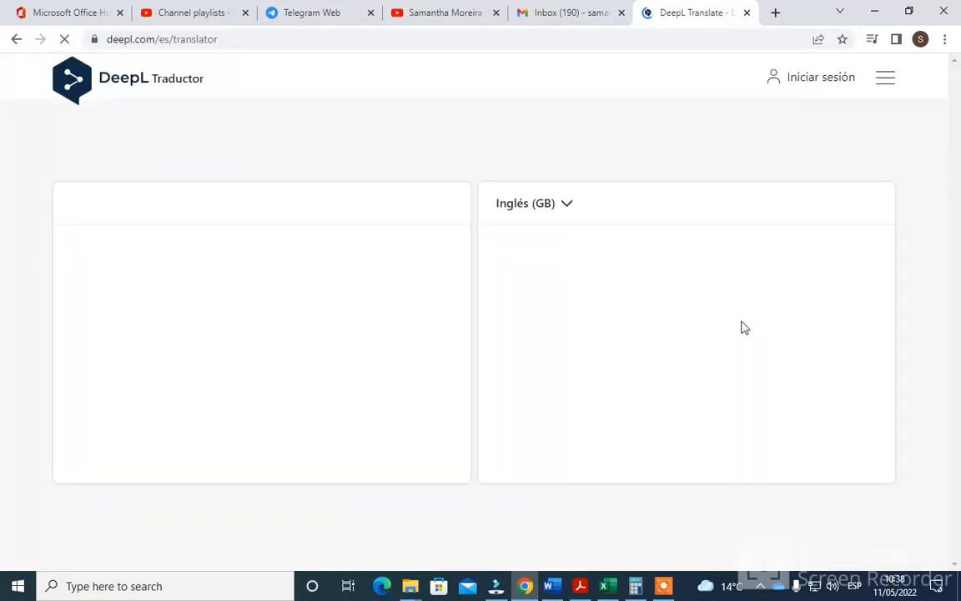
click(568, 13)
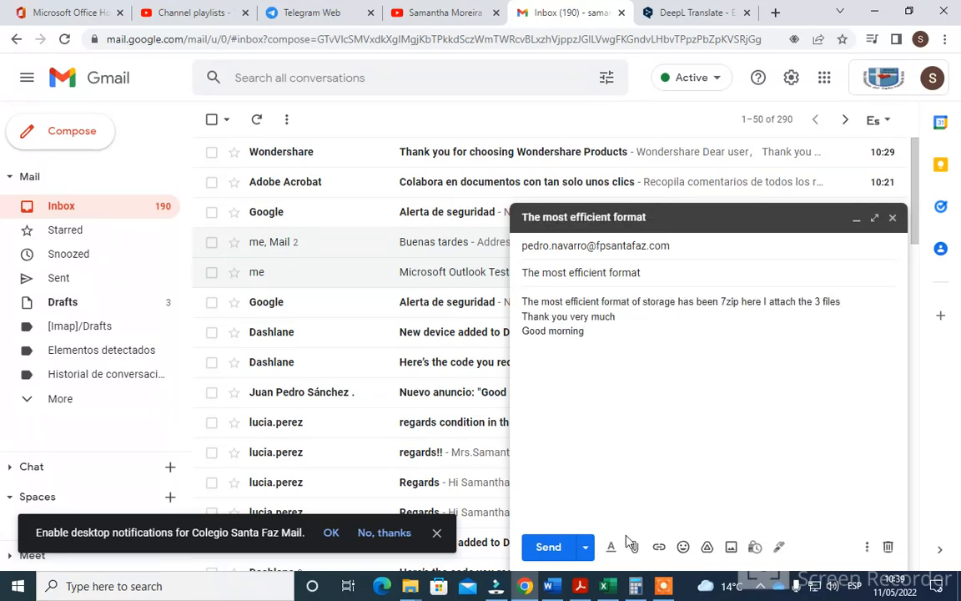
Attach Excel.7z from the Exercise 5 Excel folder to the draft
click(634, 547)
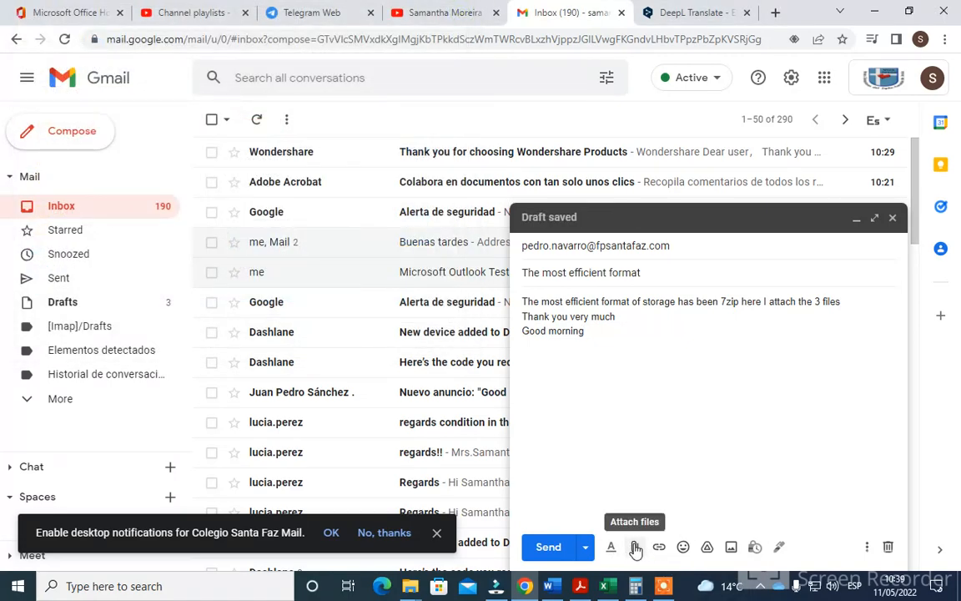
click(634, 546)
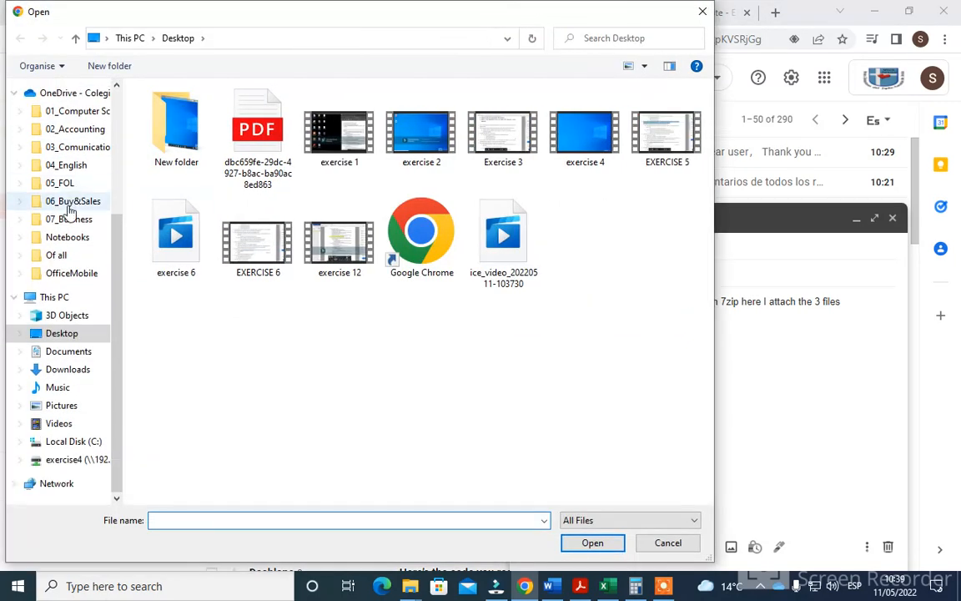
click(77, 111)
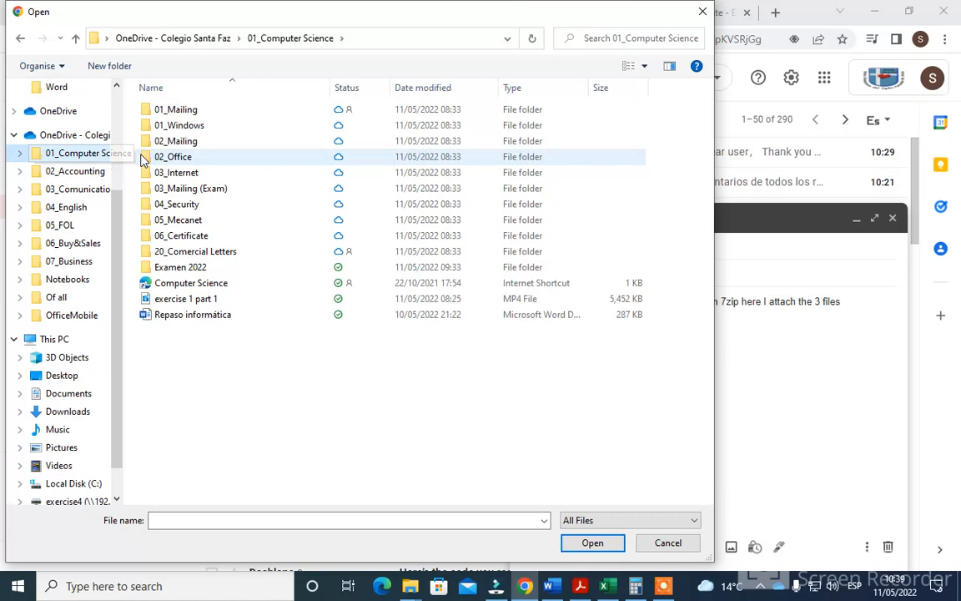
double_click(181, 266)
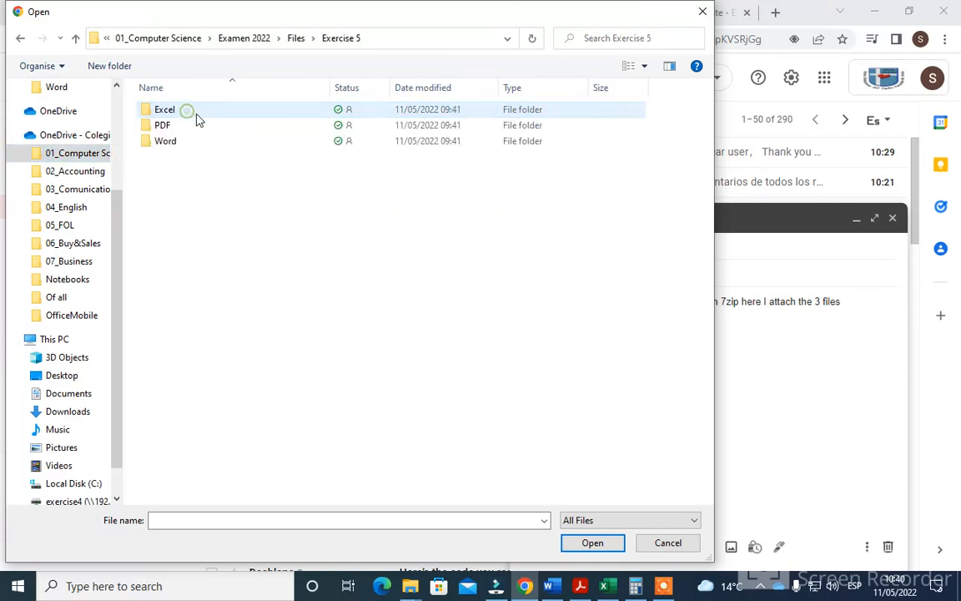
double_click(165, 109)
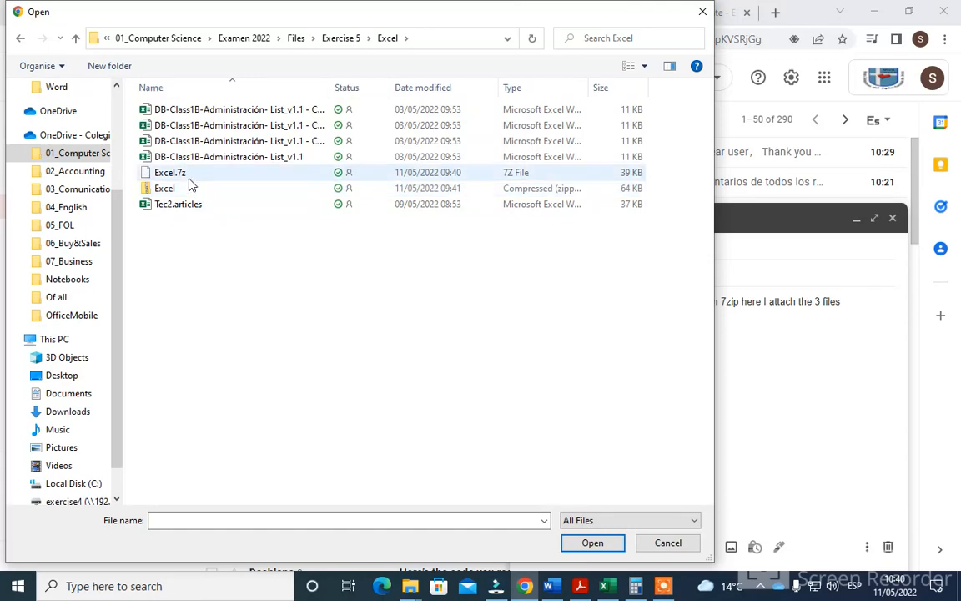
click(593, 542)
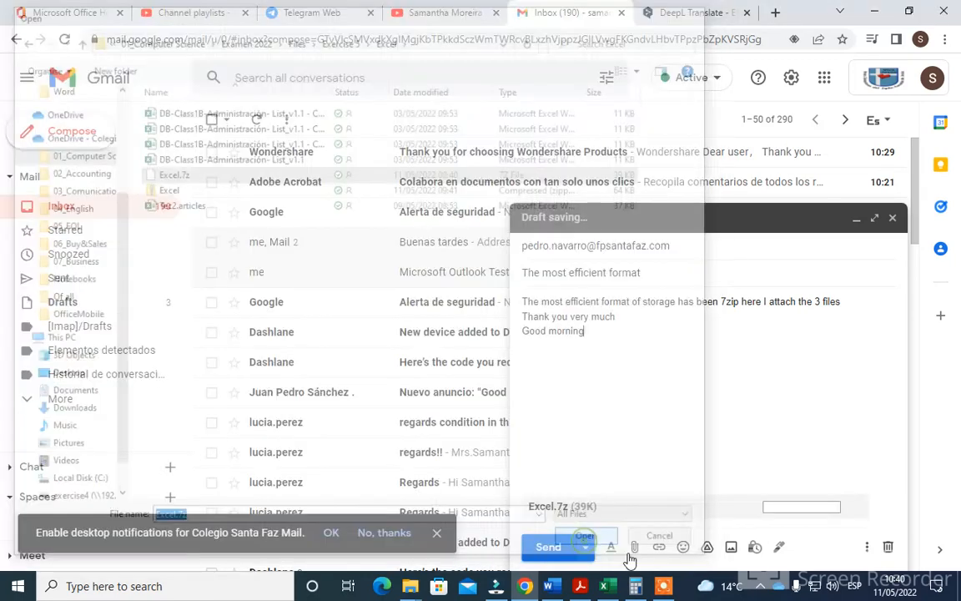
Attach PDF.7z from the Exercise 5 PDF folder as the second archive
click(584, 535)
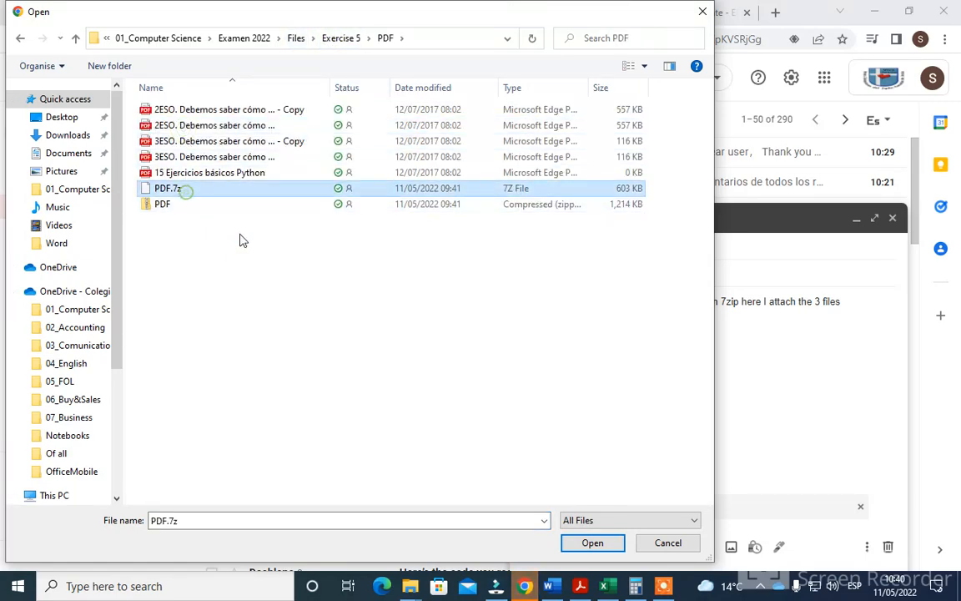
click(593, 542)
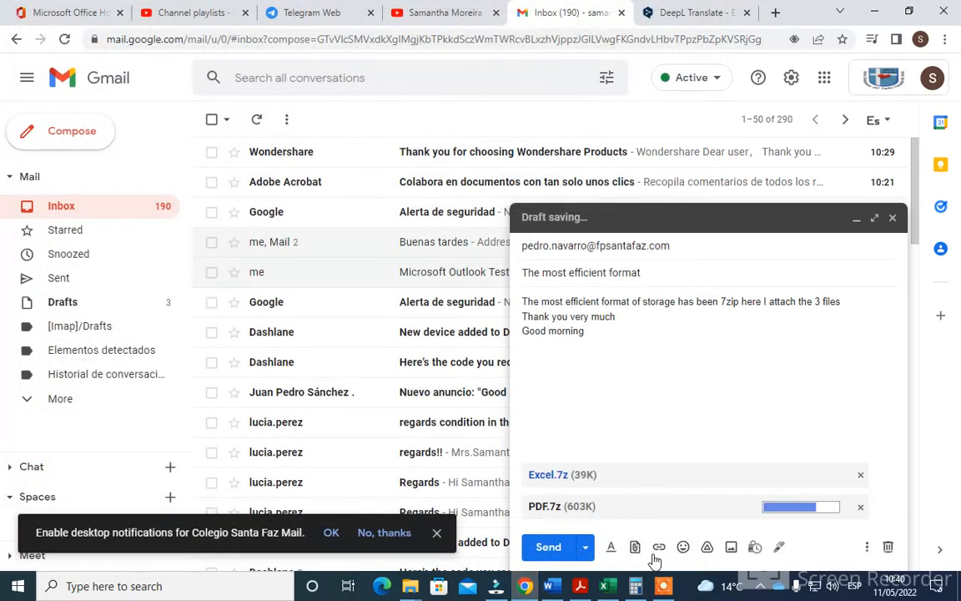
Attach Word.7z from the Exercise 5 Word folder as the third archive
click(658, 546)
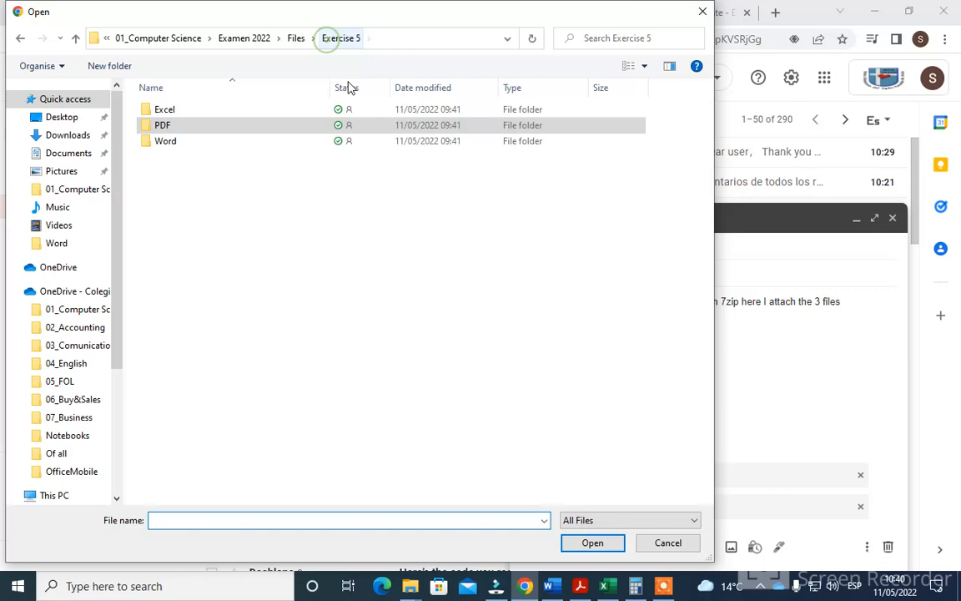
double_click(165, 140)
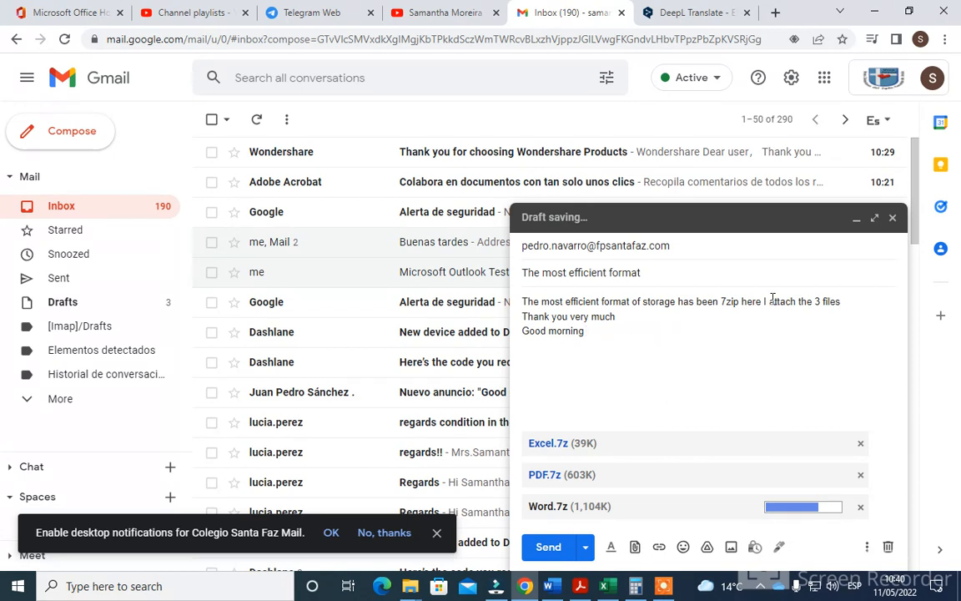
mouse_move(737, 482)
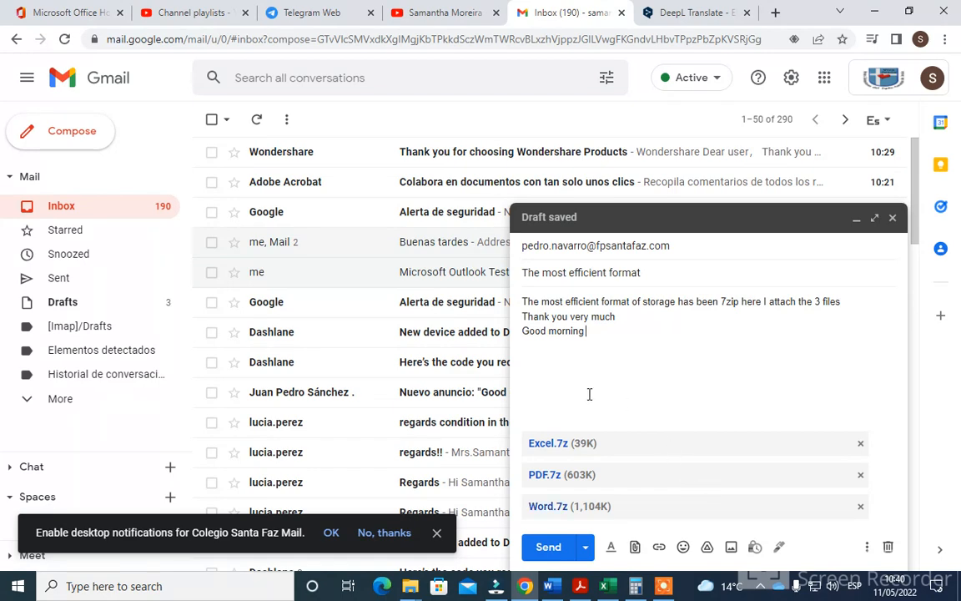
Send the email and show it in the Sent list with all three archives
click(549, 546)
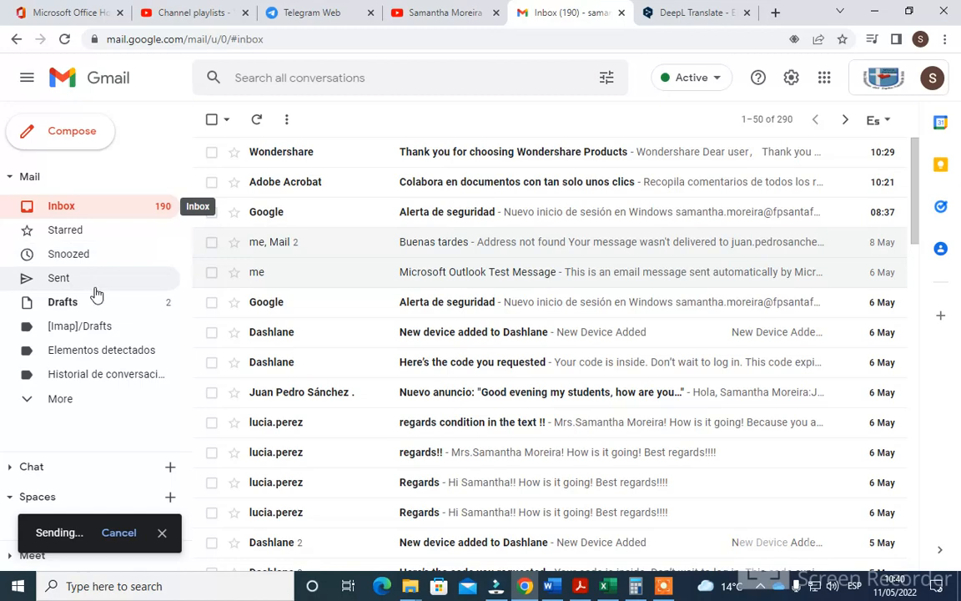
click(58, 278)
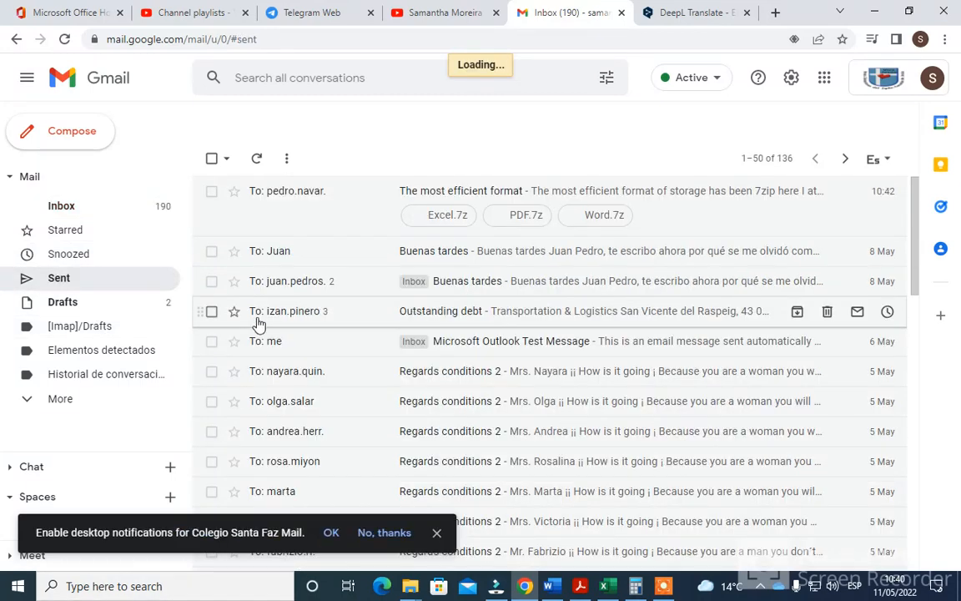
click(59, 278)
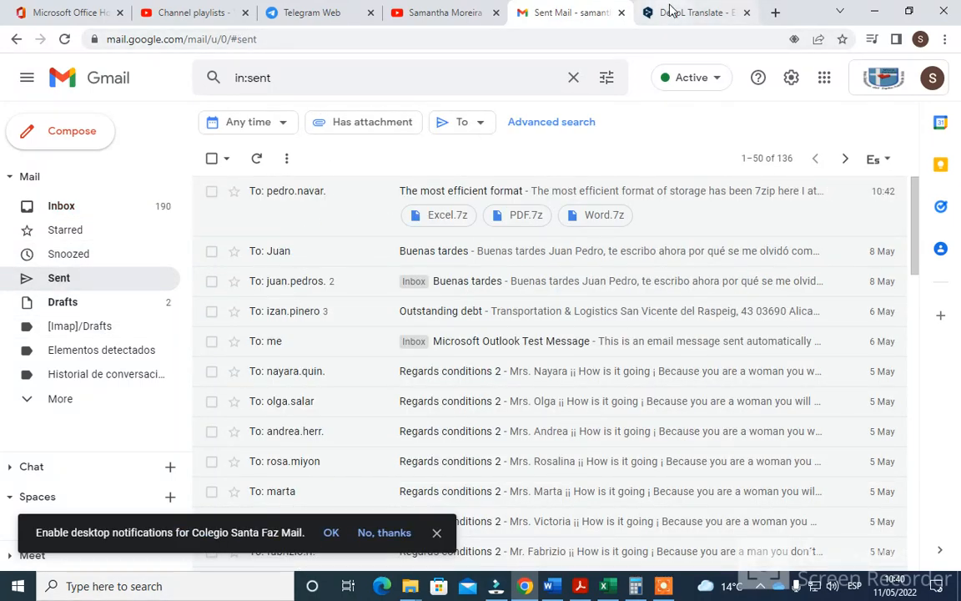